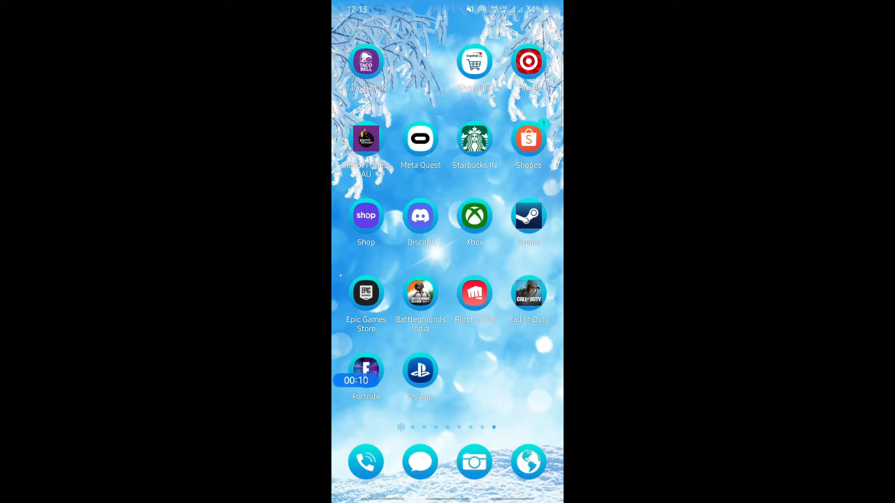
# Launch the PlayStation App to reach the PlayStation Store account menu.
pyautogui.click(419, 372)
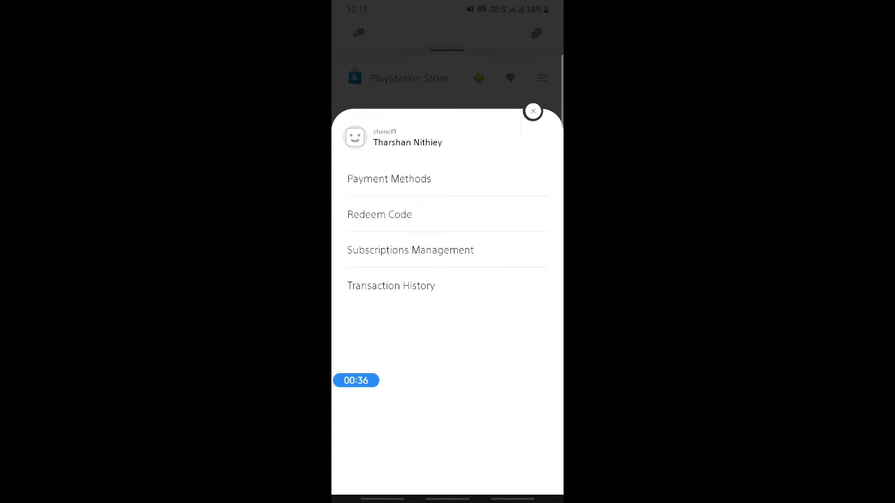
pyautogui.click(389, 179)
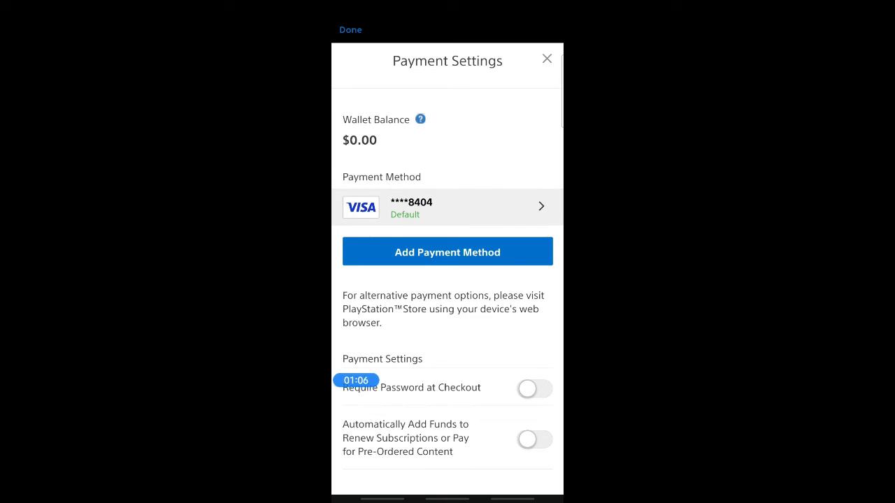
pyautogui.click(448, 207)
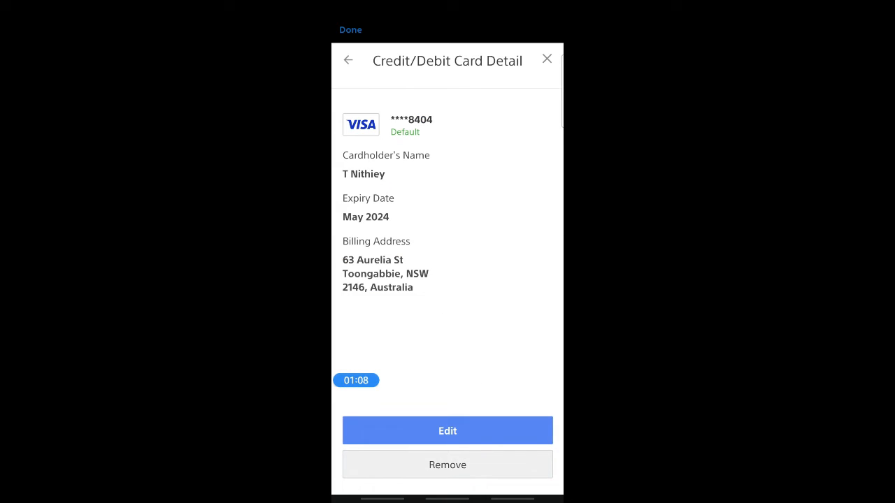
pyautogui.click(448, 464)
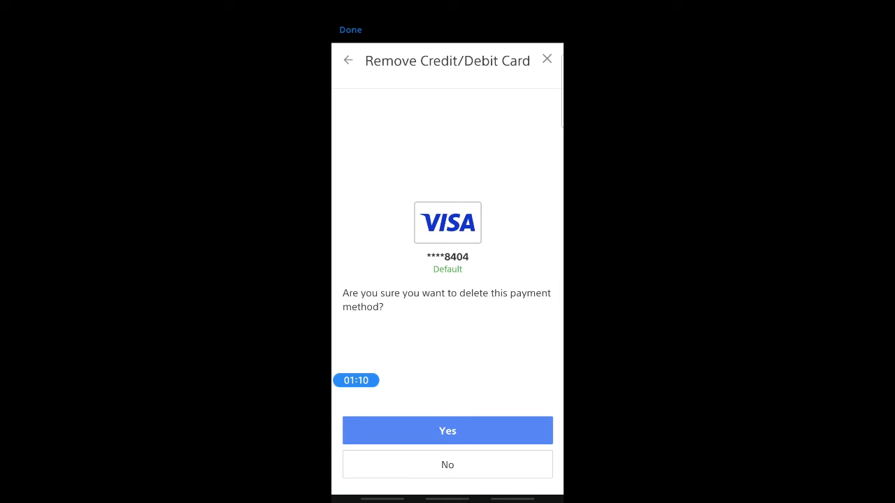